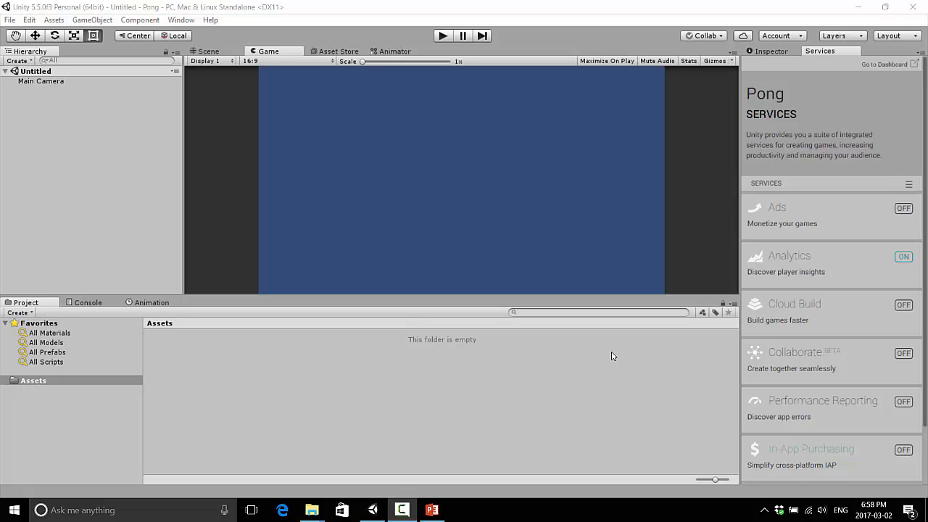
mouse_move(609, 359)
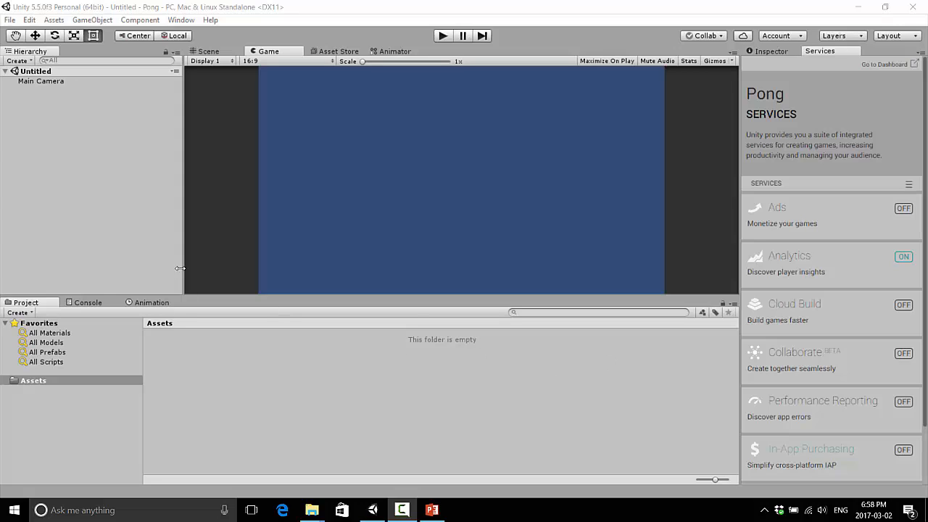
mouse_move(229, 322)
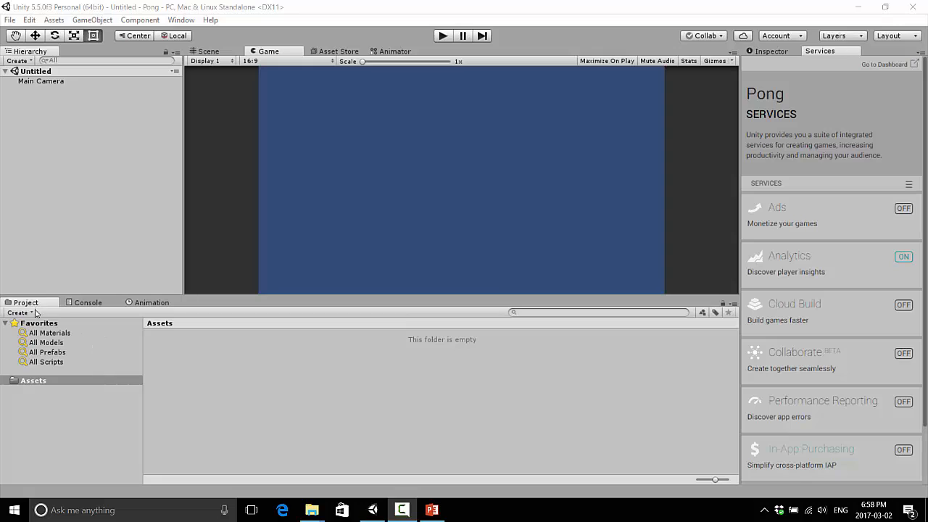
mouse_move(152, 303)
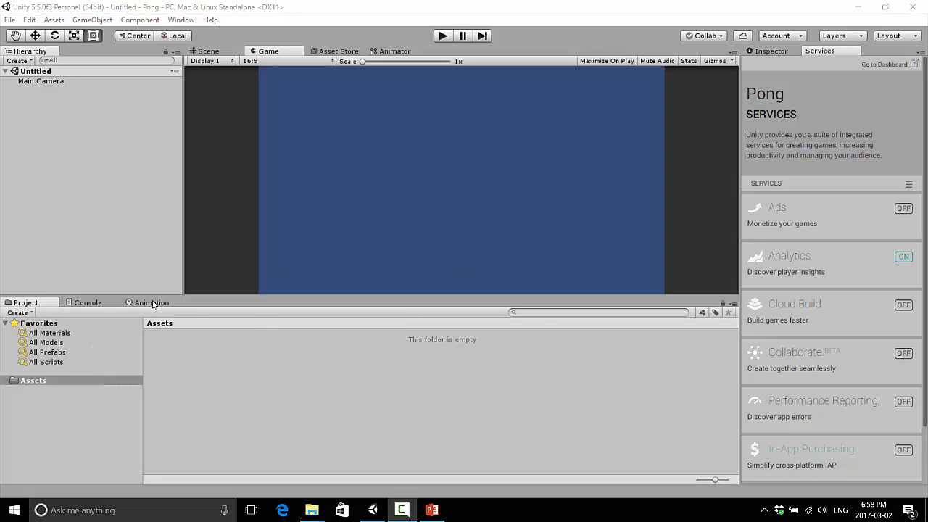
mouse_move(119, 373)
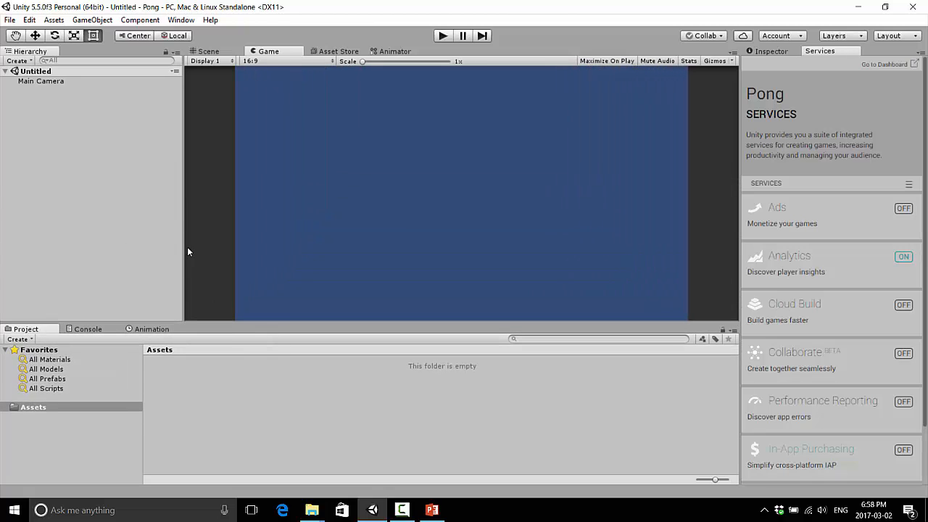
mouse_move(377, 203)
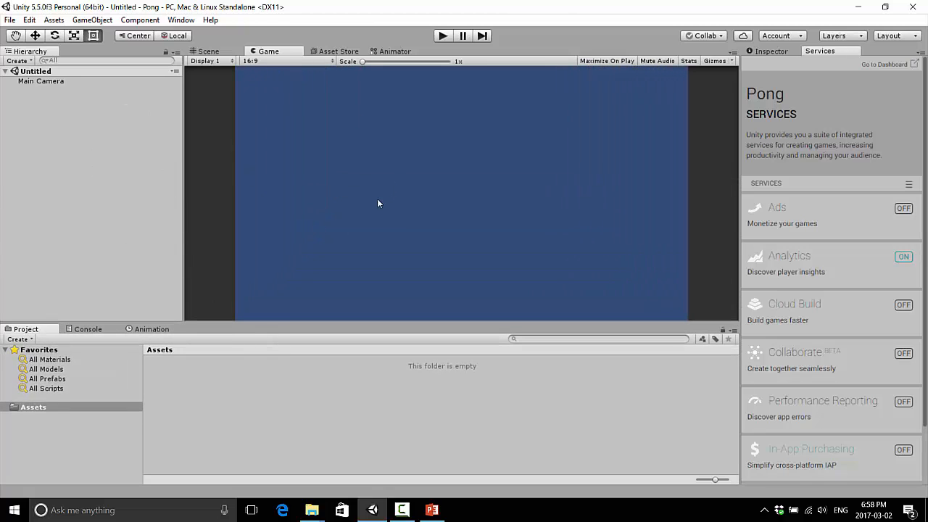
mouse_move(255, 271)
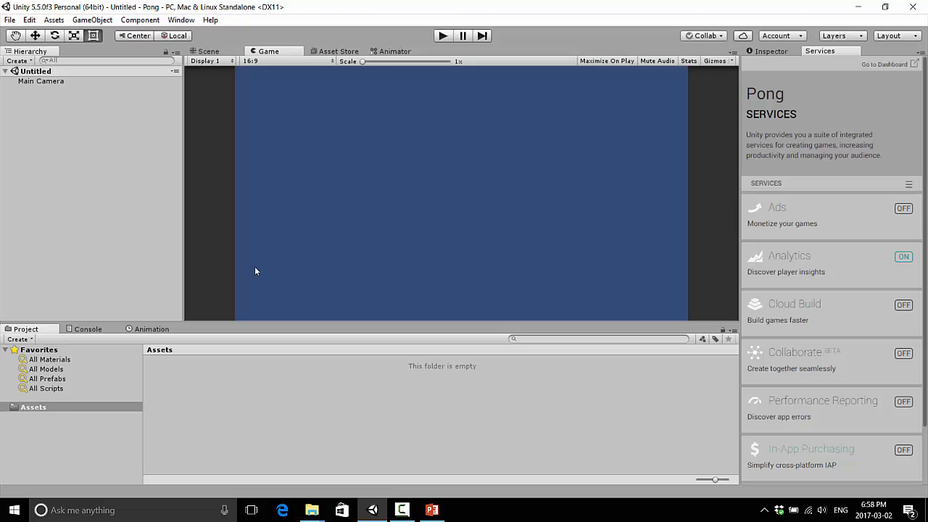
mouse_move(256, 325)
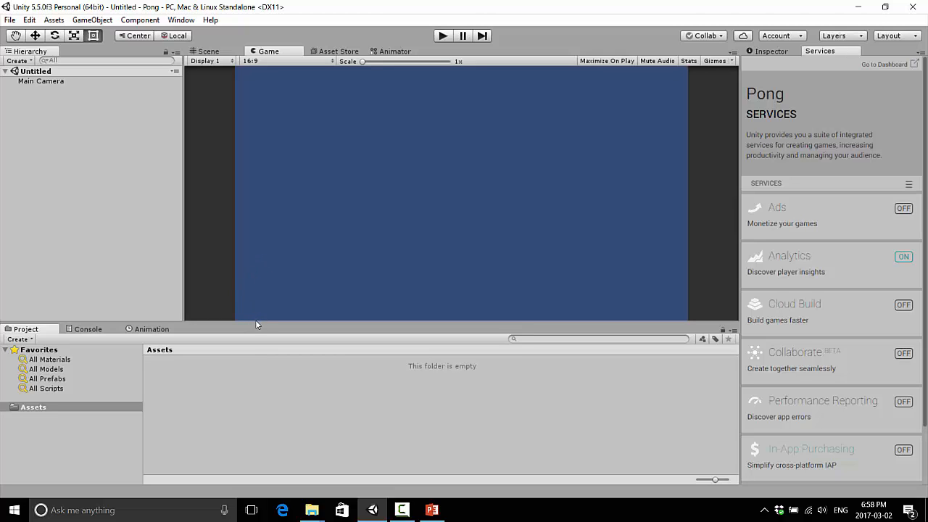
Step: Enlarge the Game preview above the Project area, glance at the Console and return to Assets
drag(267, 325, 267, 298)
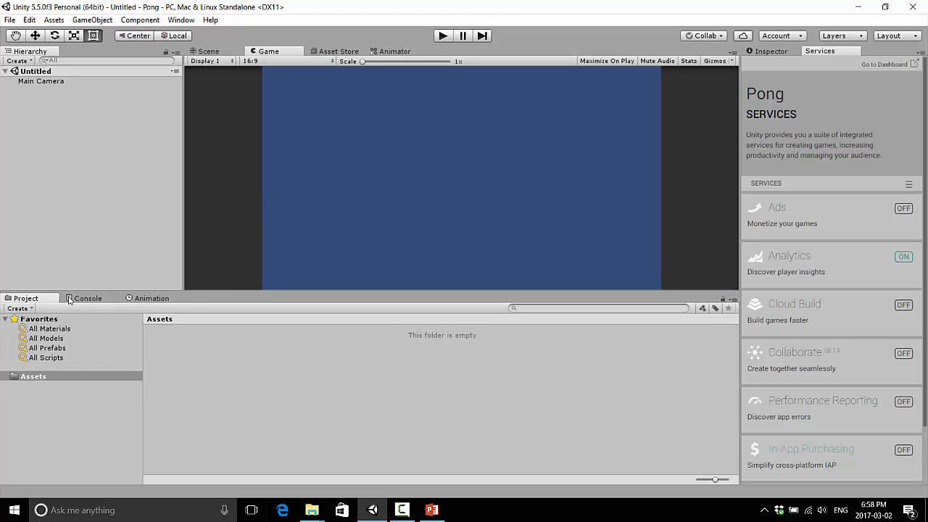
click(87, 299)
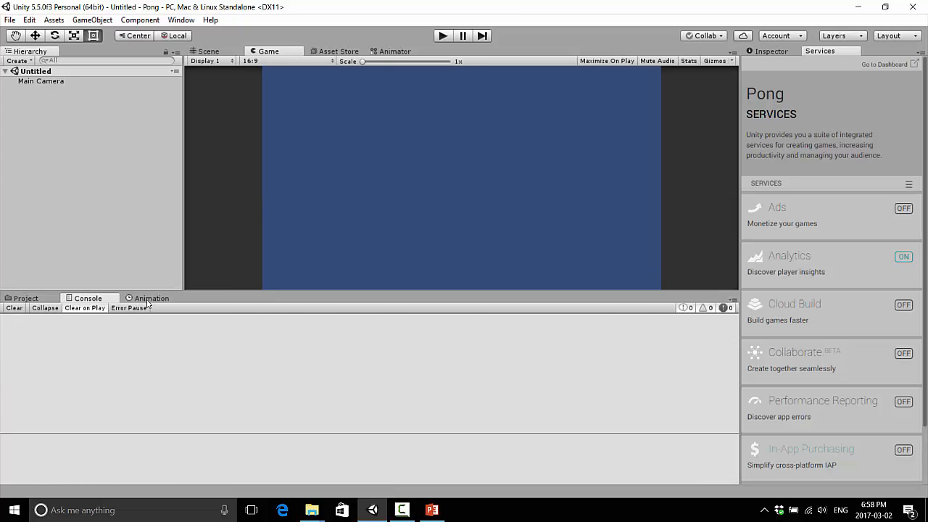
click(26, 299)
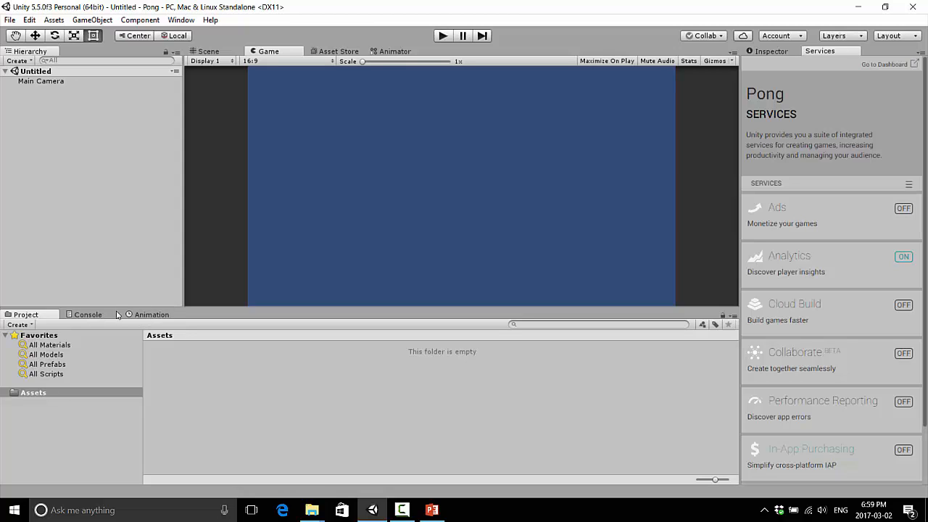
mouse_move(75, 340)
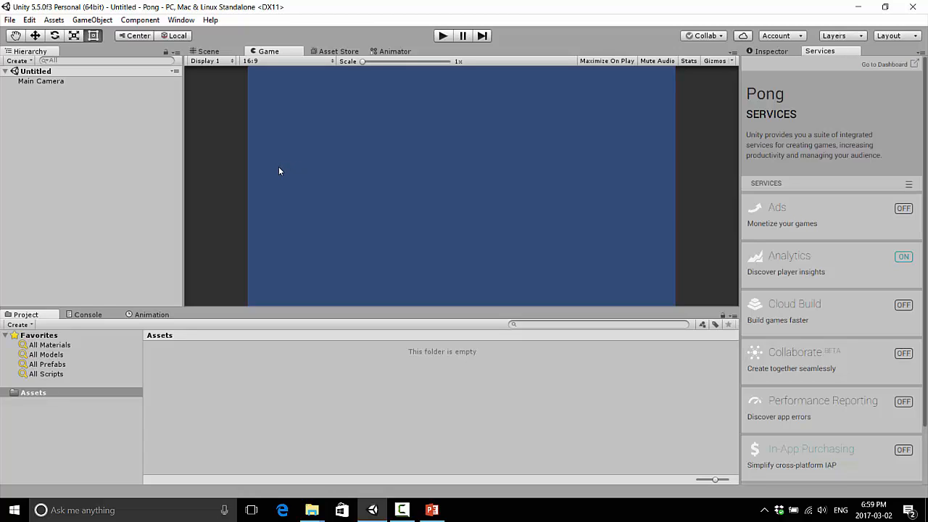
mouse_move(370, 99)
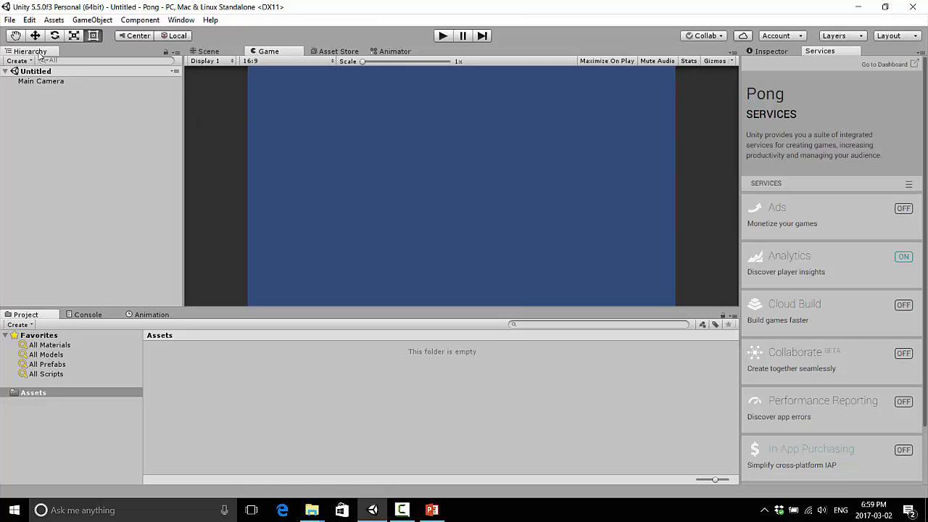
mouse_move(2, 138)
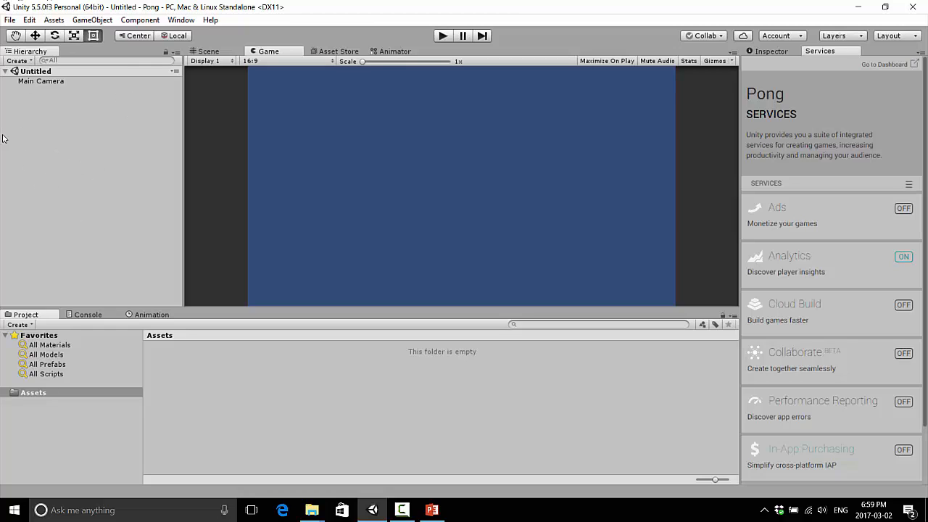
mouse_move(100, 150)
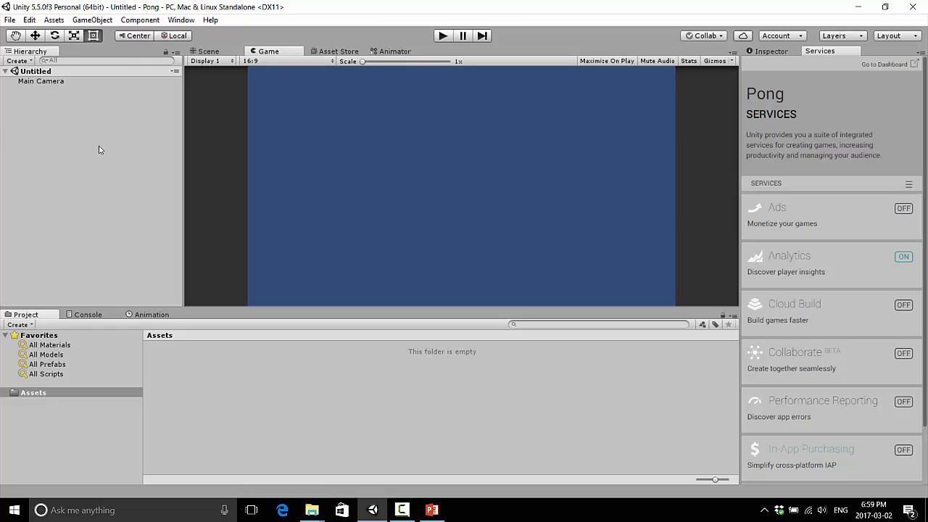
mouse_move(58, 96)
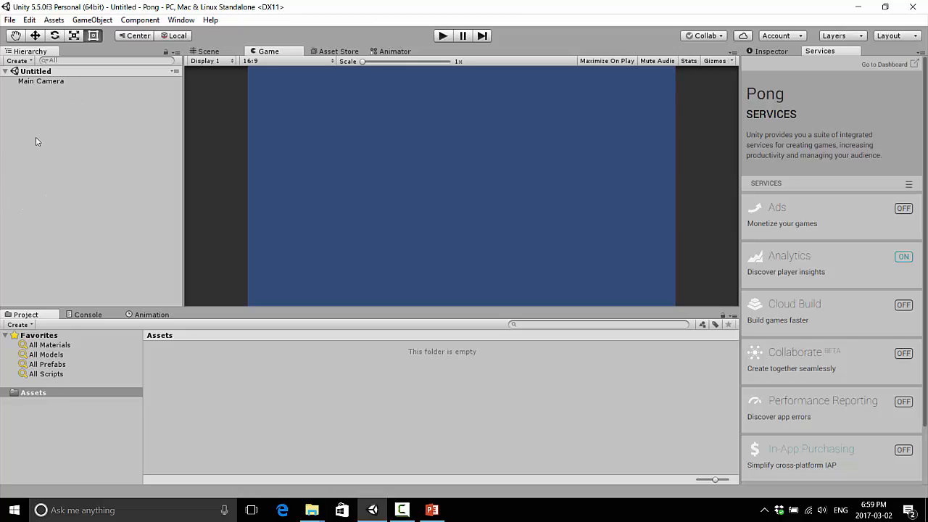
mouse_move(102, 136)
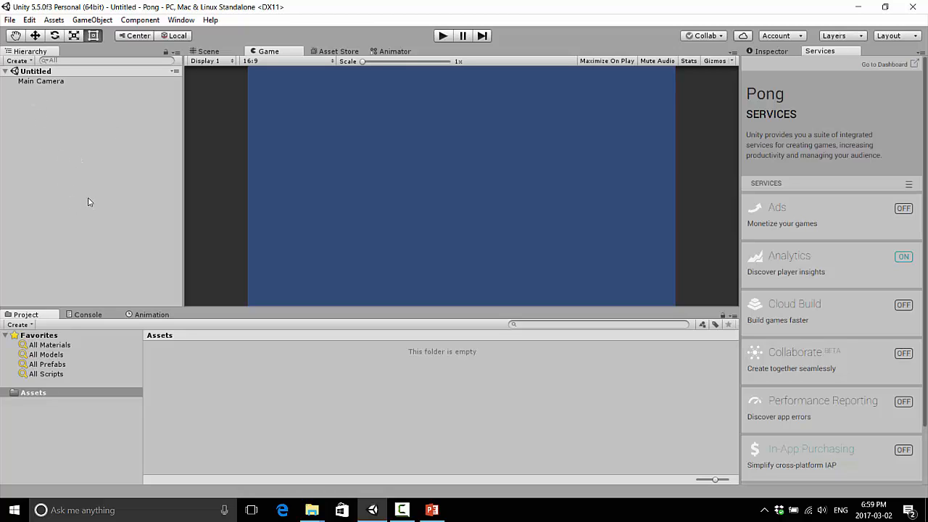
mouse_move(101, 139)
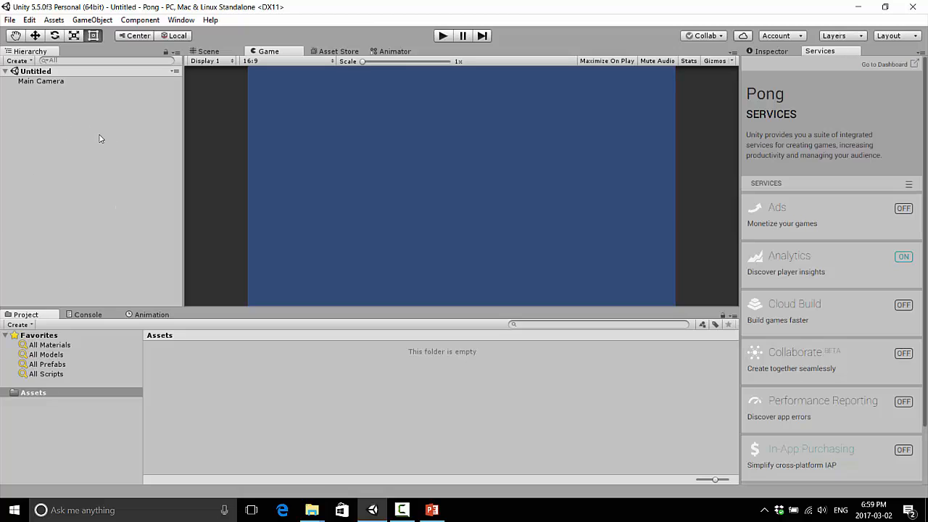
mouse_move(579, 264)
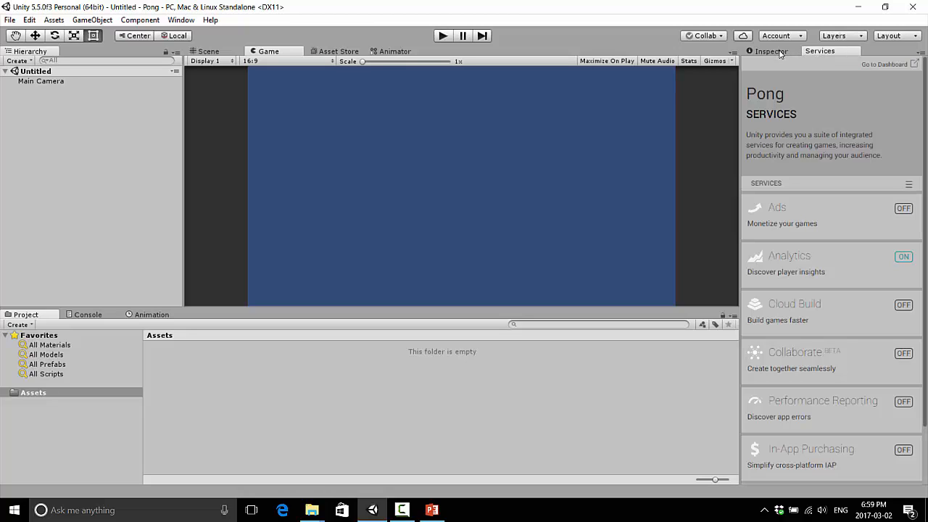
Step: Show Main Camera's Transform and orthographic Camera settings in the Inspector
click(772, 51)
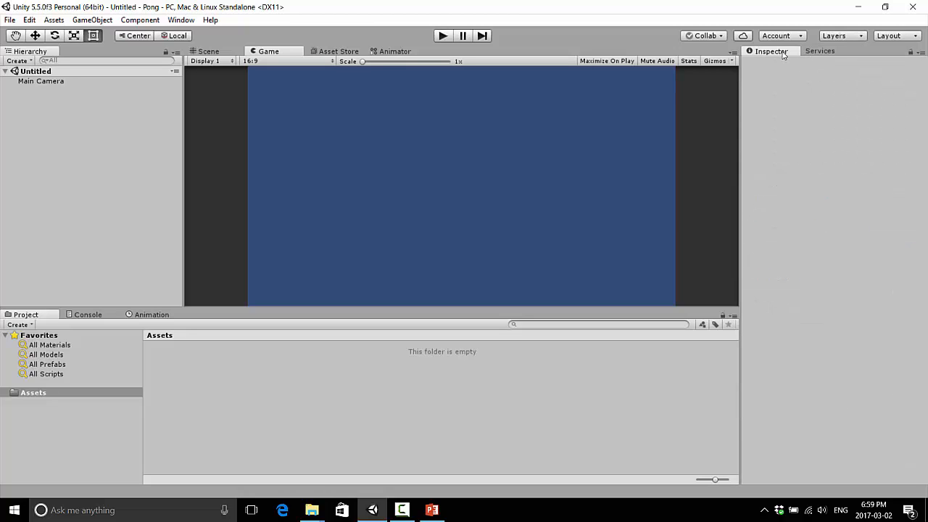
mouse_move(765, 61)
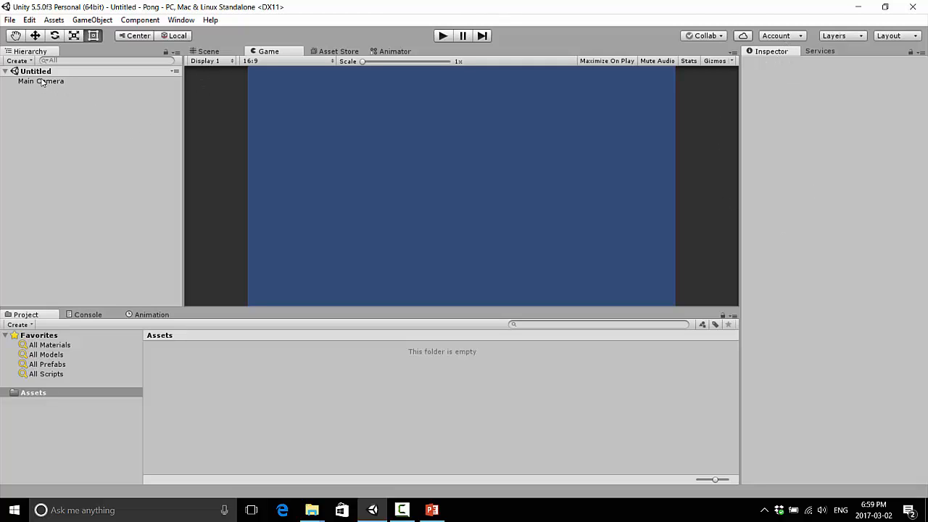
click(40, 81)
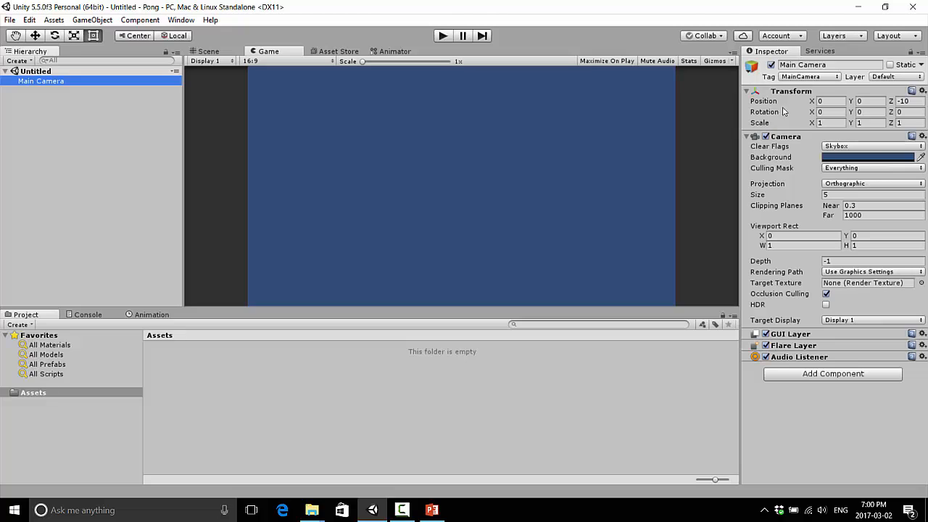
mouse_move(821, 52)
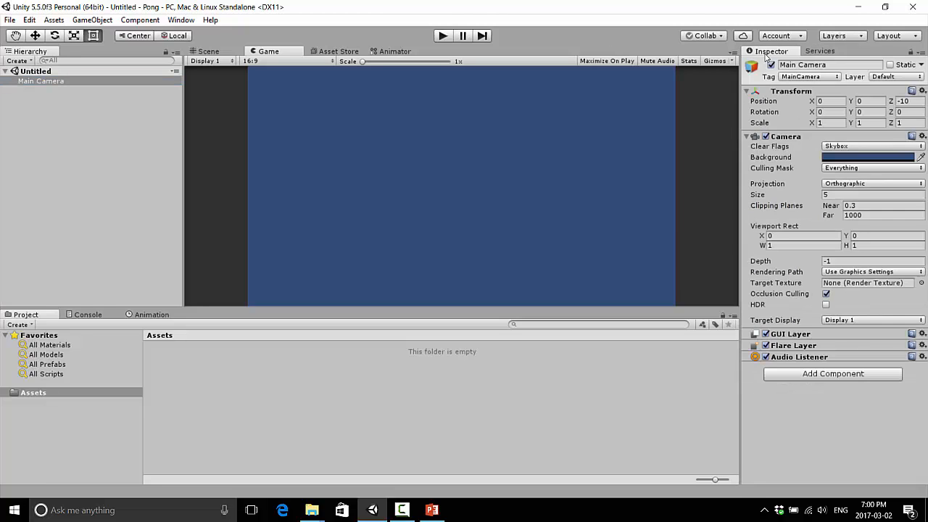
mouse_move(660, 247)
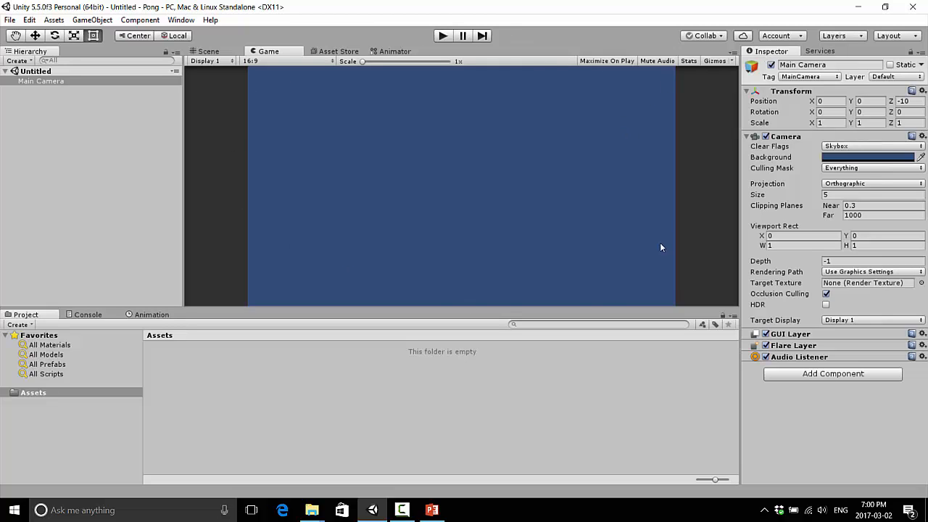
mouse_move(587, 192)
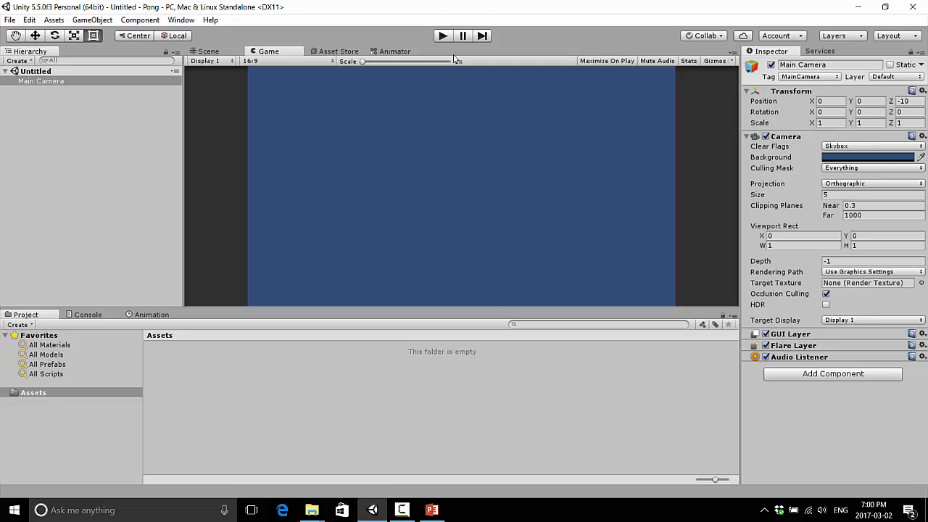
click(442, 34)
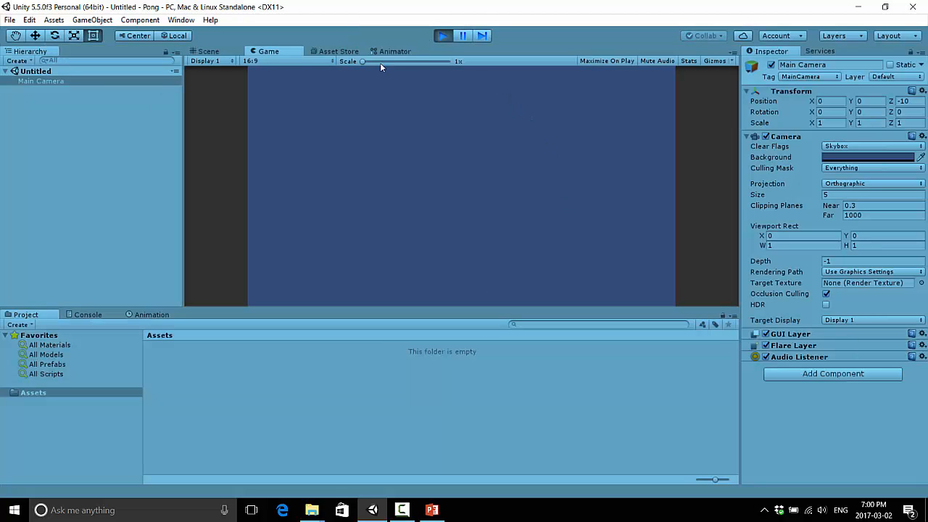
mouse_move(621, 147)
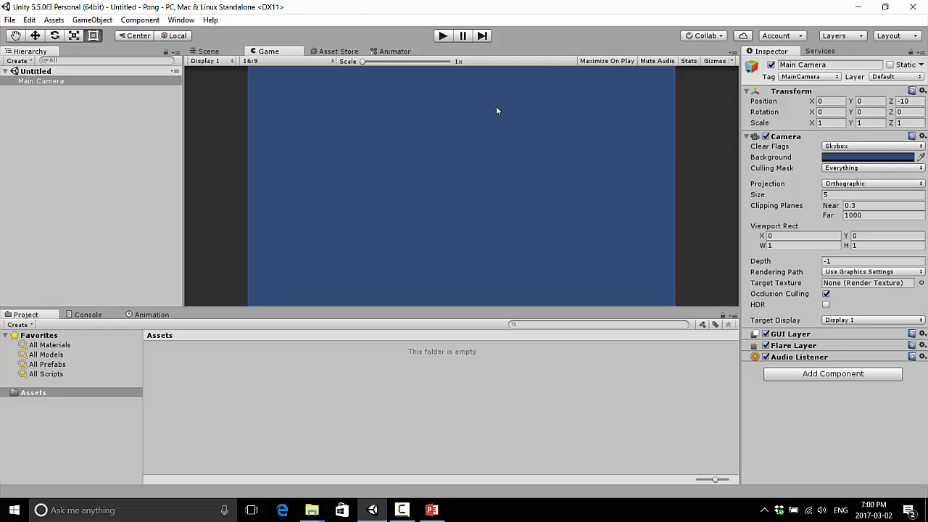
mouse_move(125, 72)
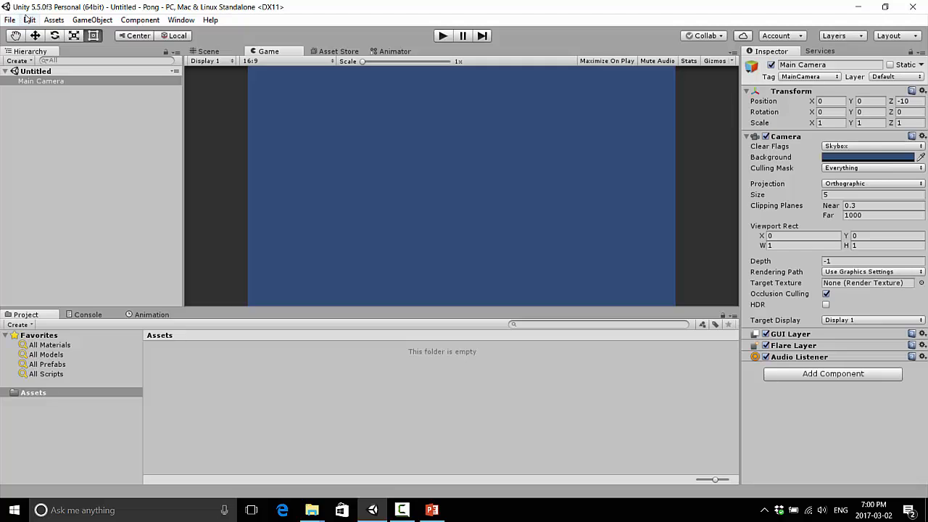
Step: In Preferences > External Tools, keep MonoDevelop (built-in) as the external script editor
click(29, 21)
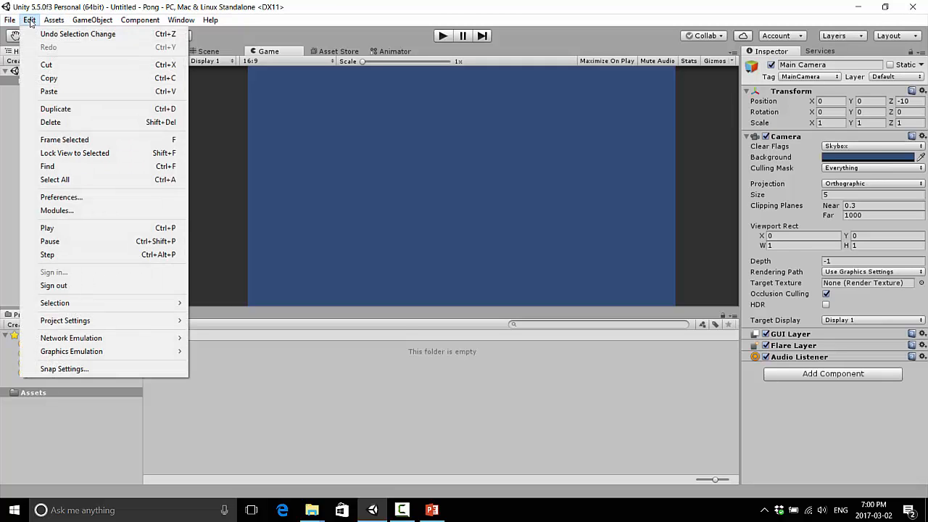
mouse_move(44, 225)
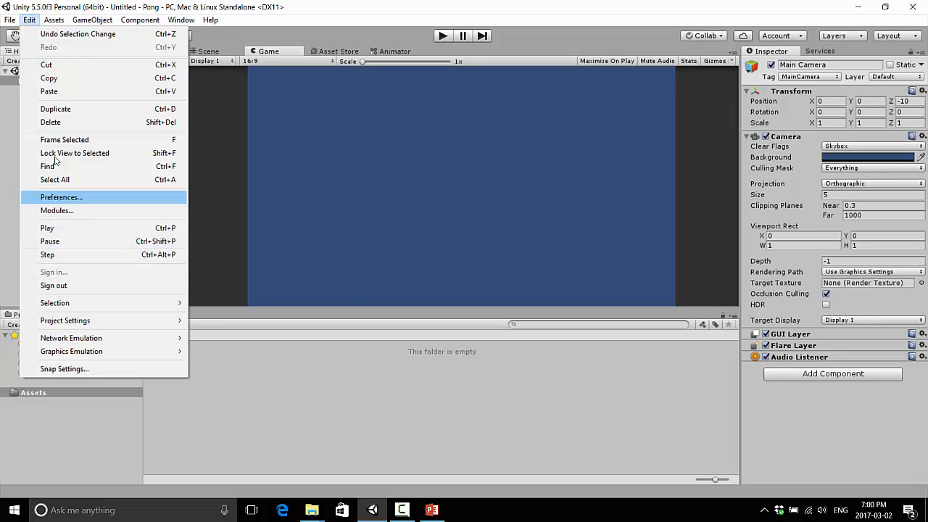
click(61, 197)
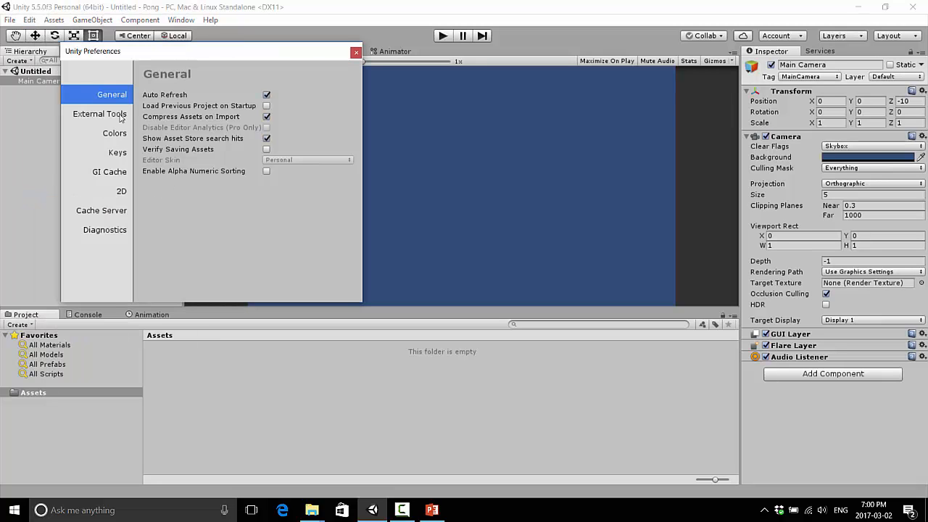
click(99, 114)
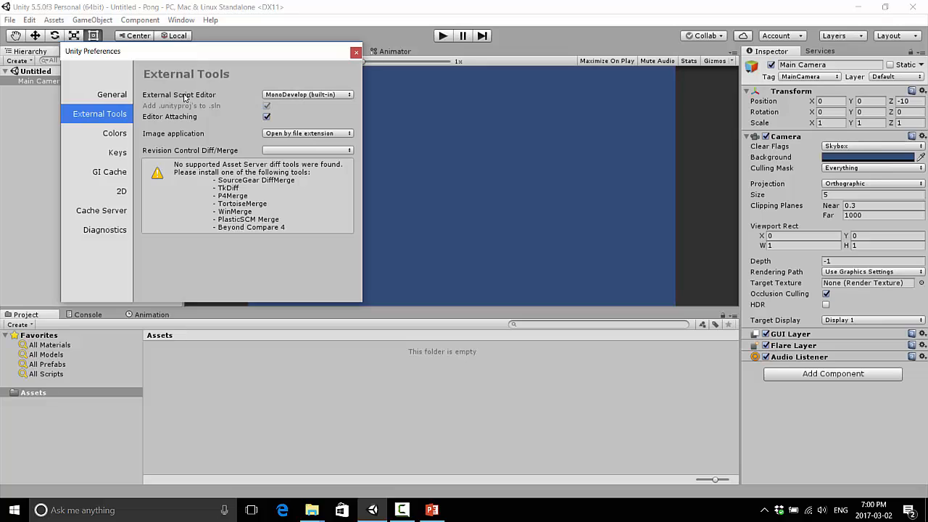
mouse_move(308, 99)
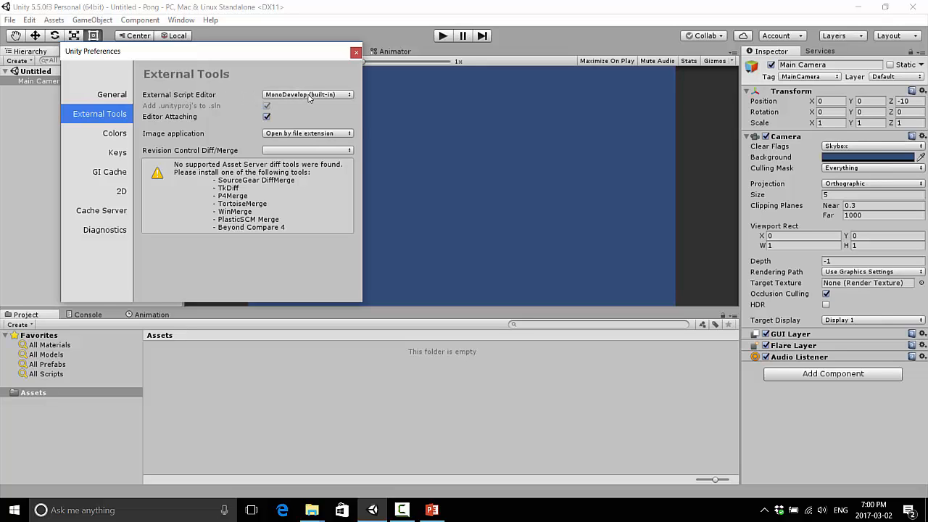
click(308, 94)
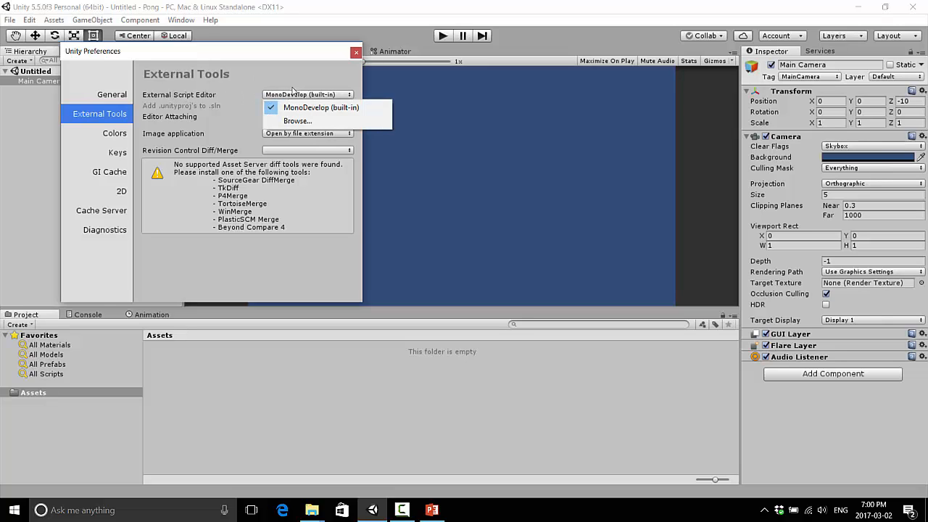
mouse_move(322, 107)
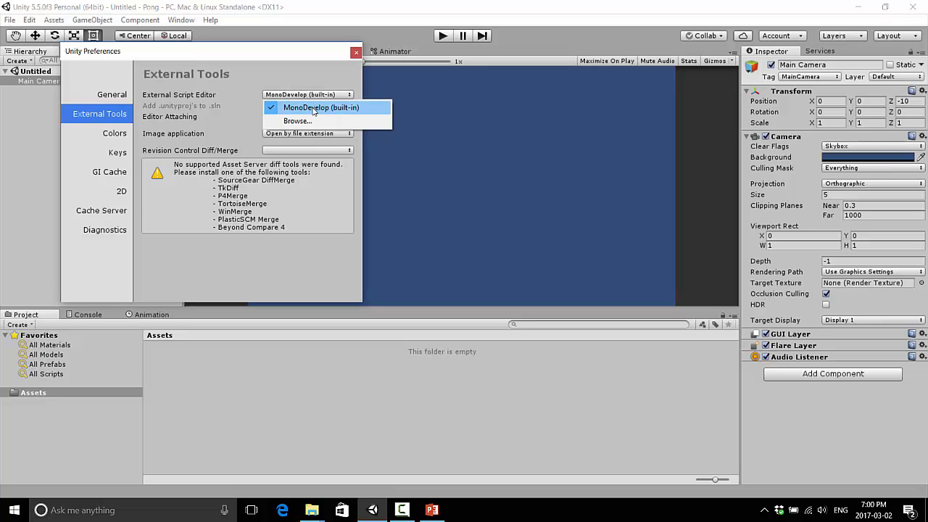
mouse_move(301, 112)
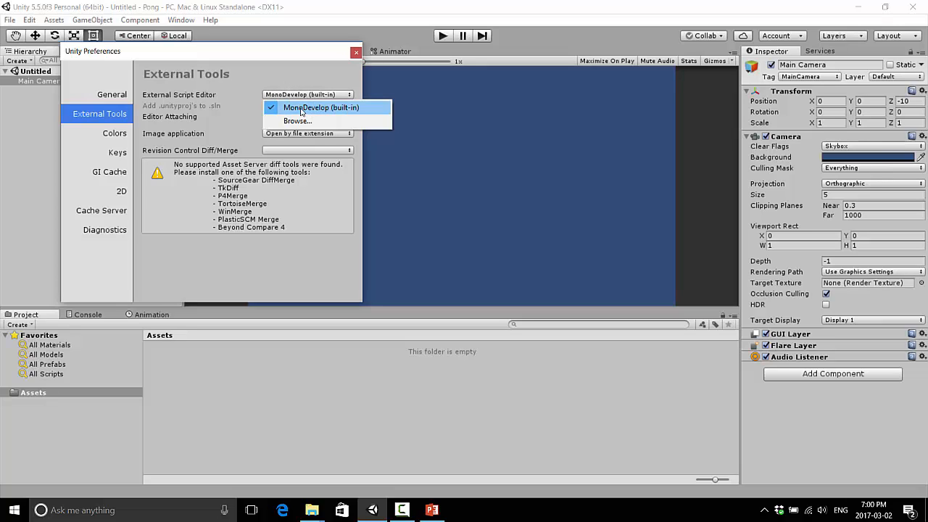
mouse_move(312, 112)
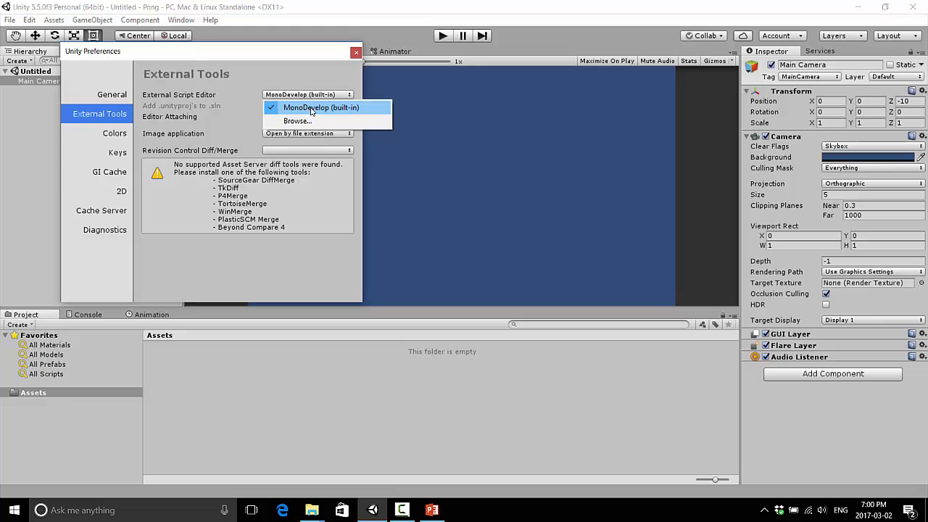
mouse_move(297, 110)
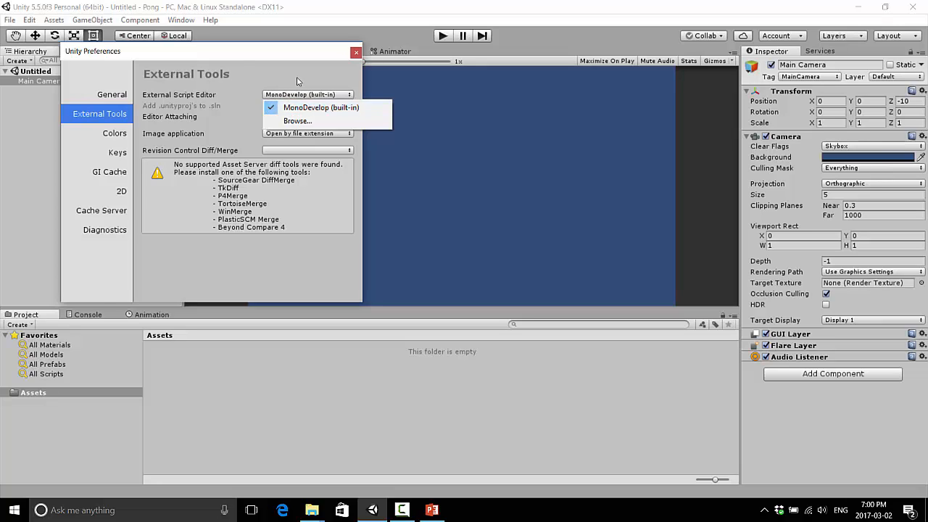
click(322, 108)
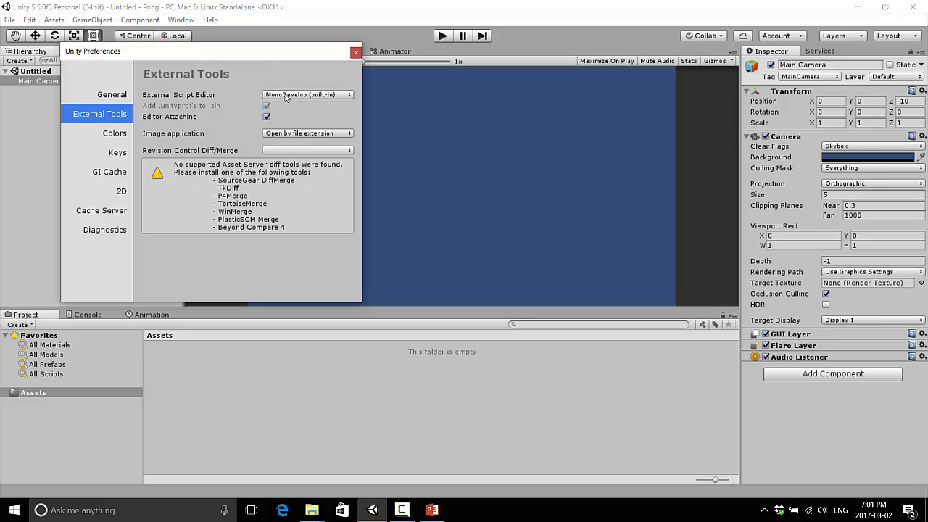
mouse_move(119, 133)
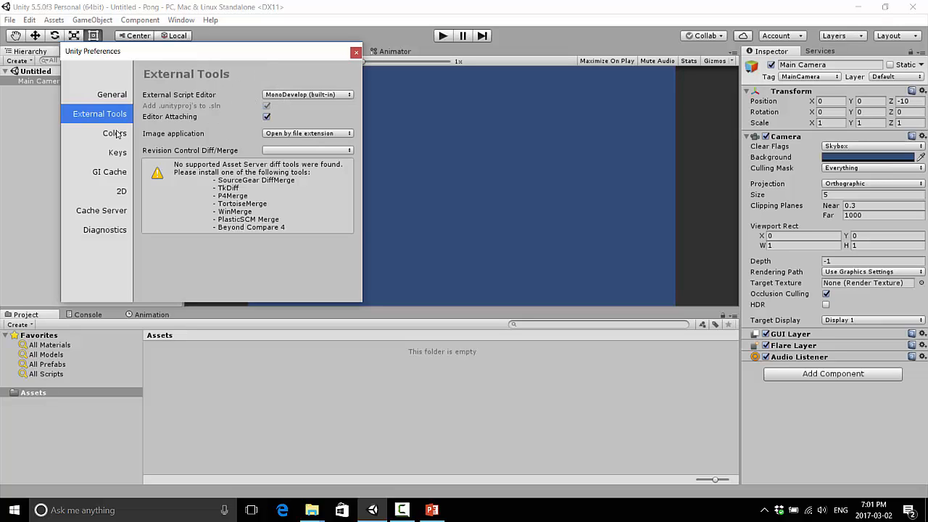
Step: Switch Preferences to the Colors page with the Playmode tint setting
click(115, 133)
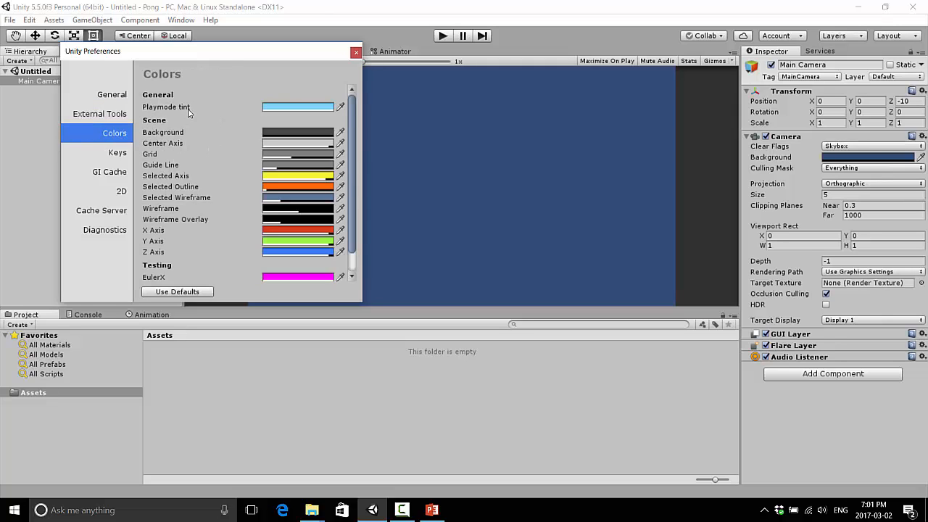
mouse_move(226, 89)
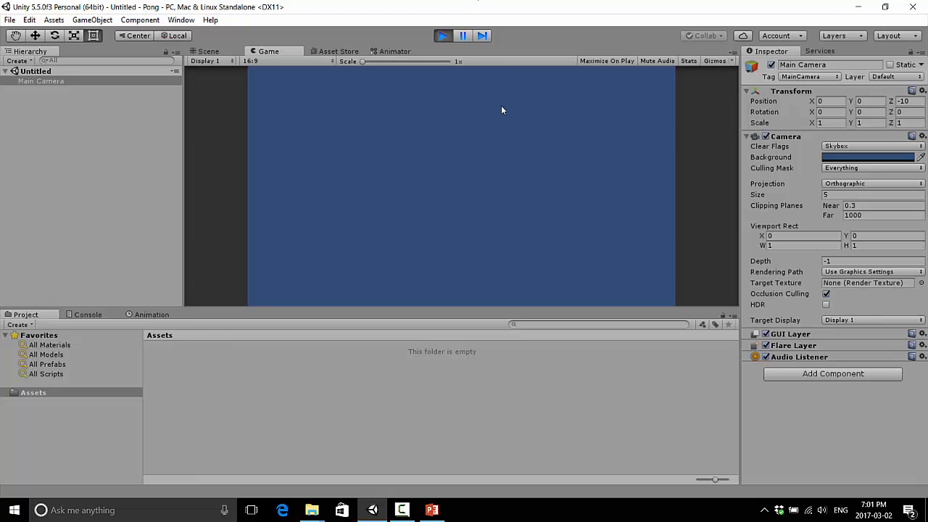
mouse_move(421, 312)
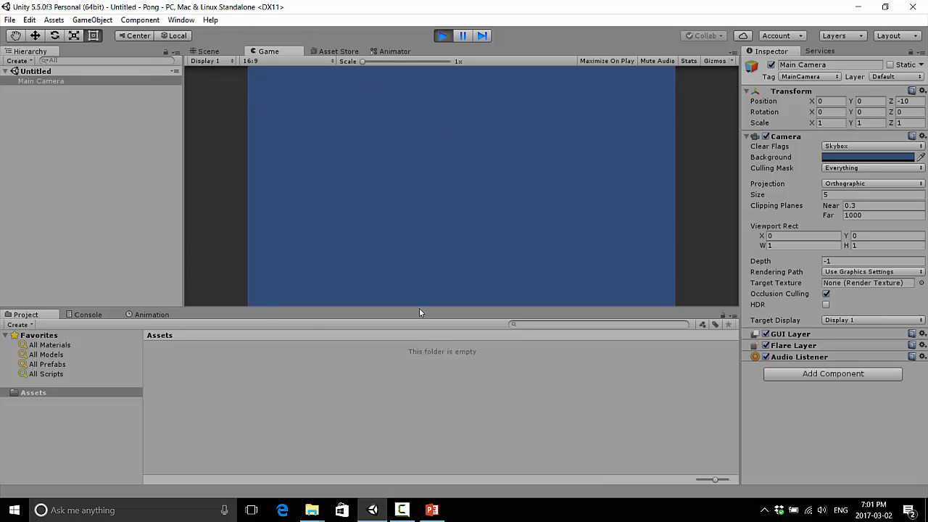
mouse_move(544, 182)
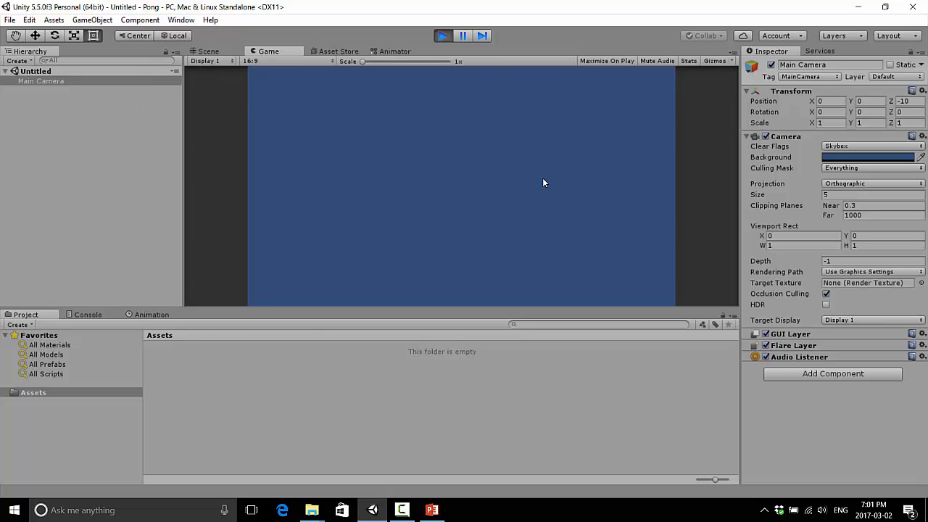
mouse_move(484, 136)
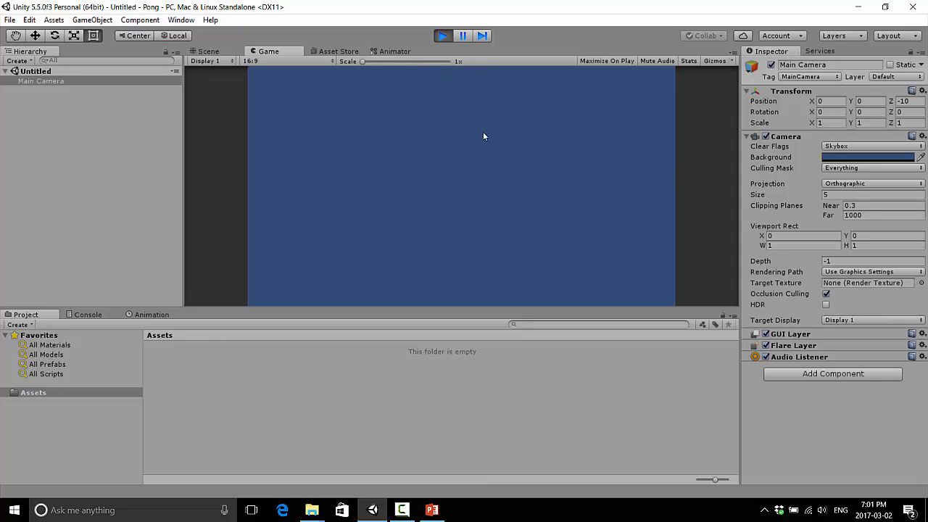
mouse_move(913, 107)
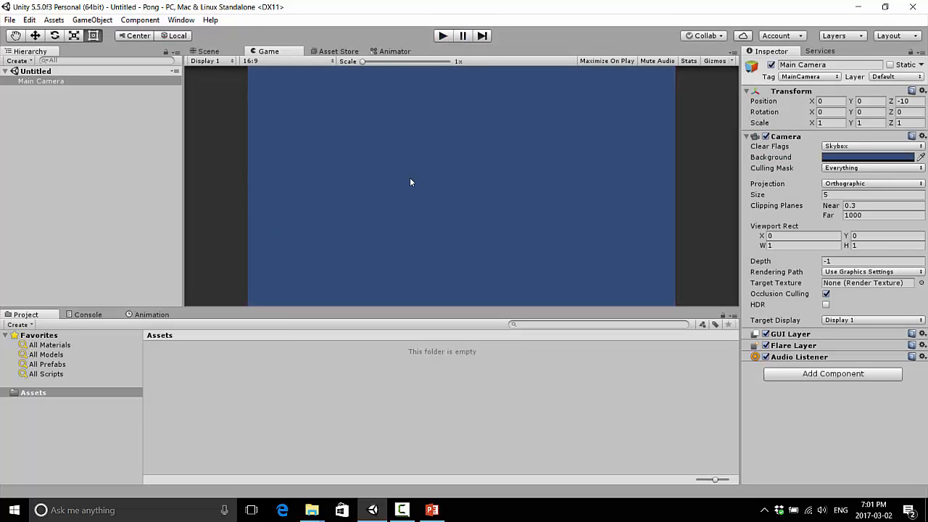
mouse_move(488, 148)
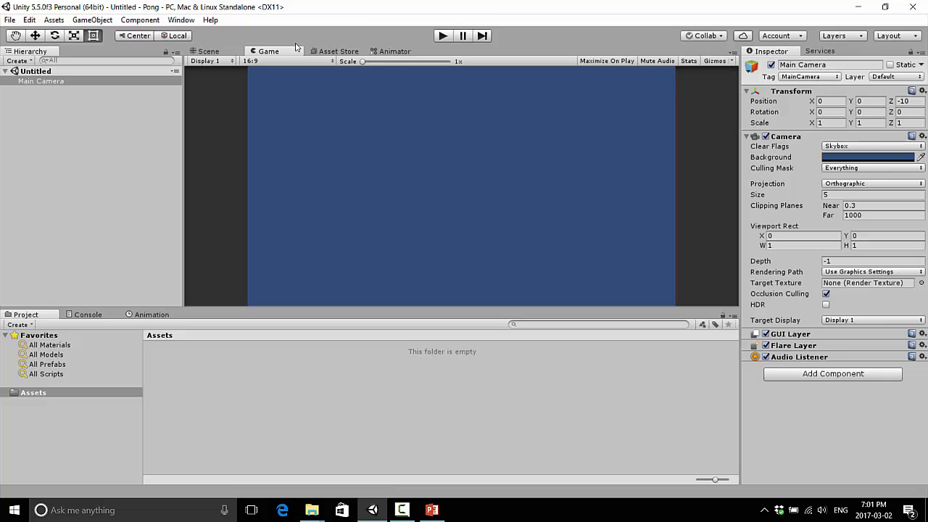
mouse_move(452, 119)
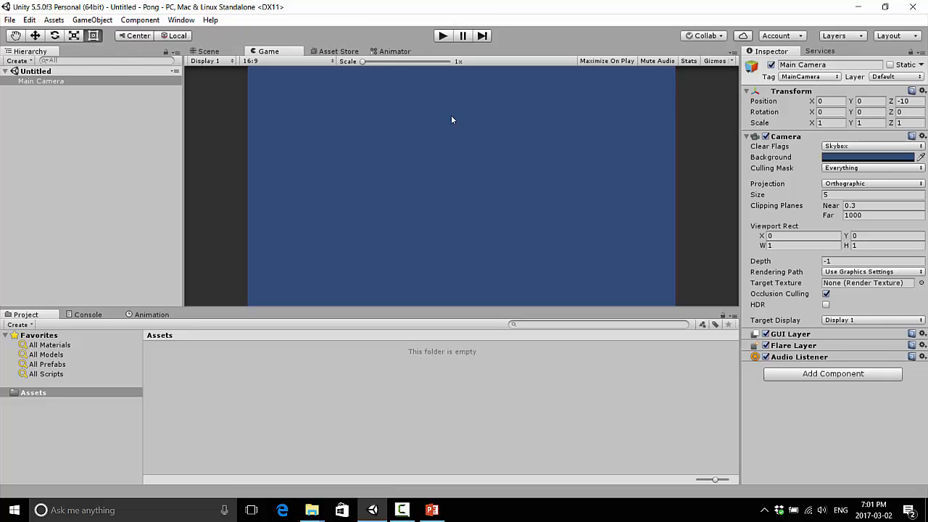
mouse_move(159, 31)
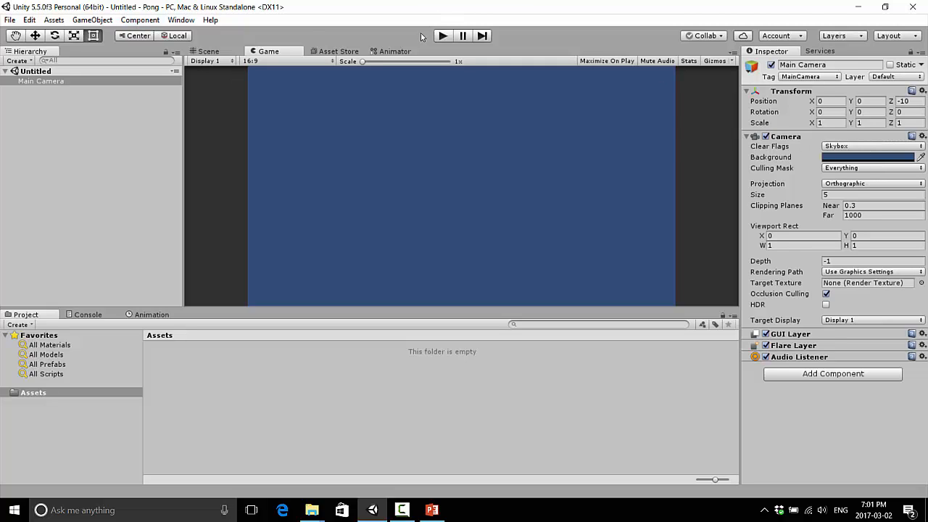
Step: Reopen Preferences for the blue-violet Playmode tint, close it and stop the running Pong scene
click(8, 20)
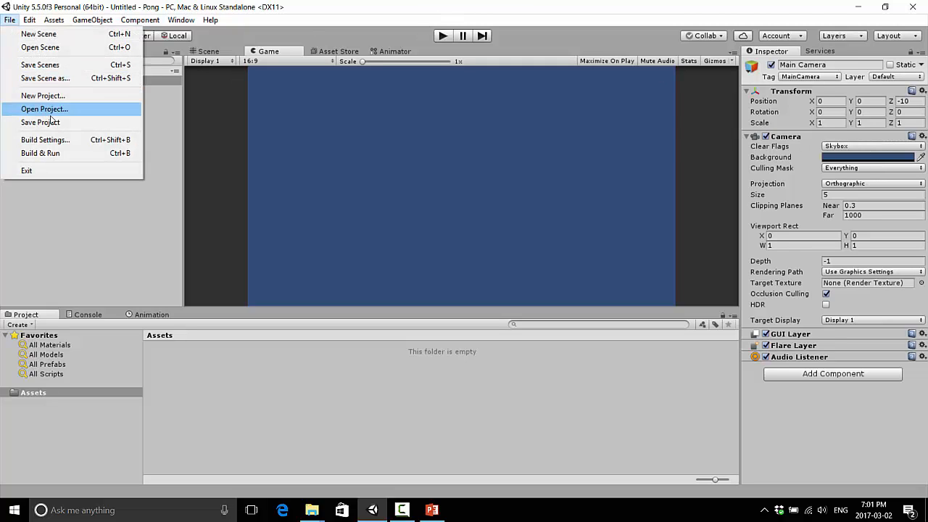
click(29, 20)
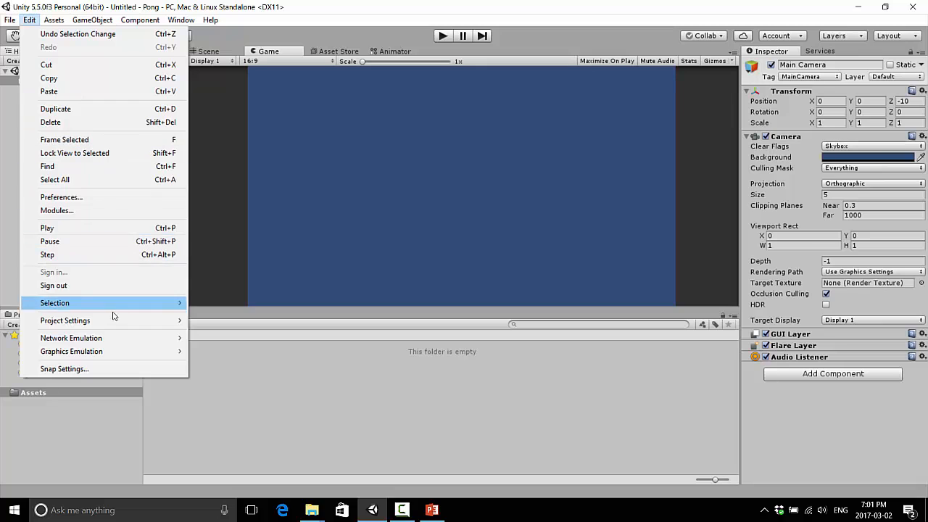
mouse_move(61, 197)
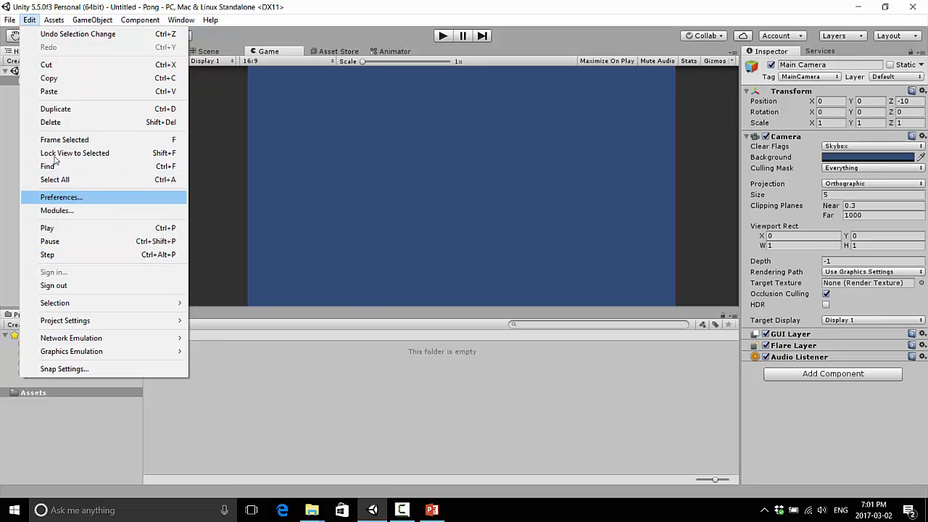
click(61, 198)
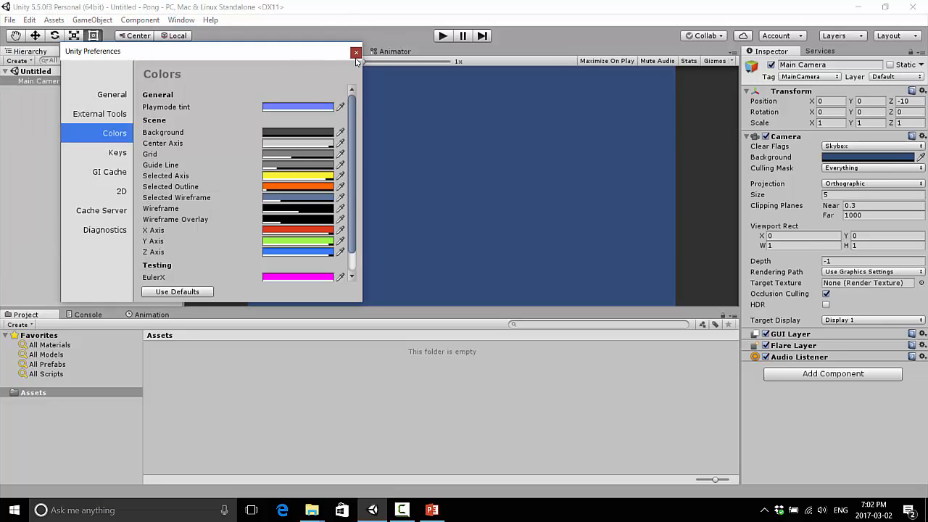
click(357, 53)
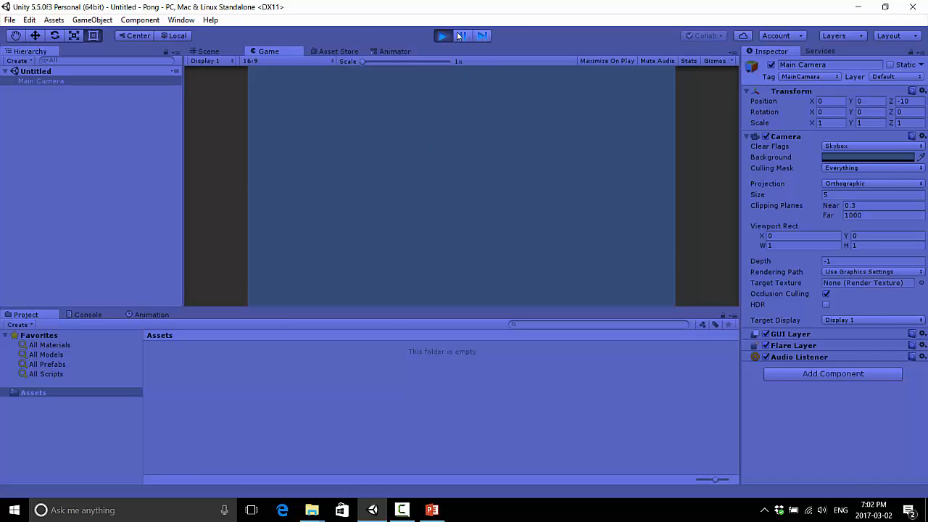
click(443, 35)
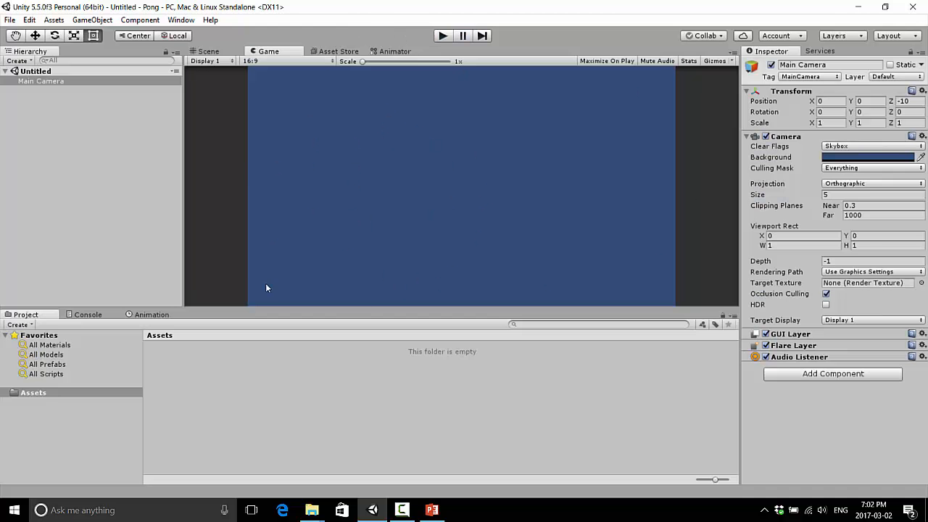
mouse_move(415, 412)
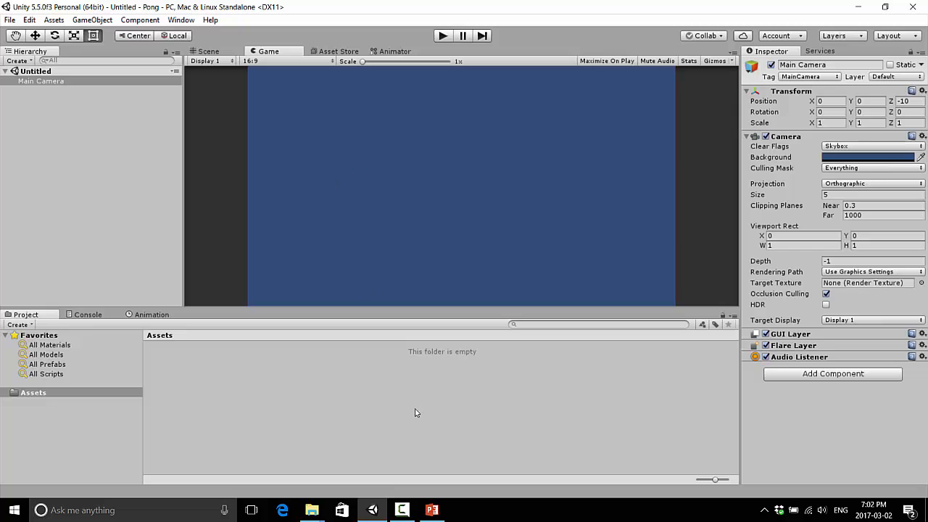
mouse_move(428, 510)
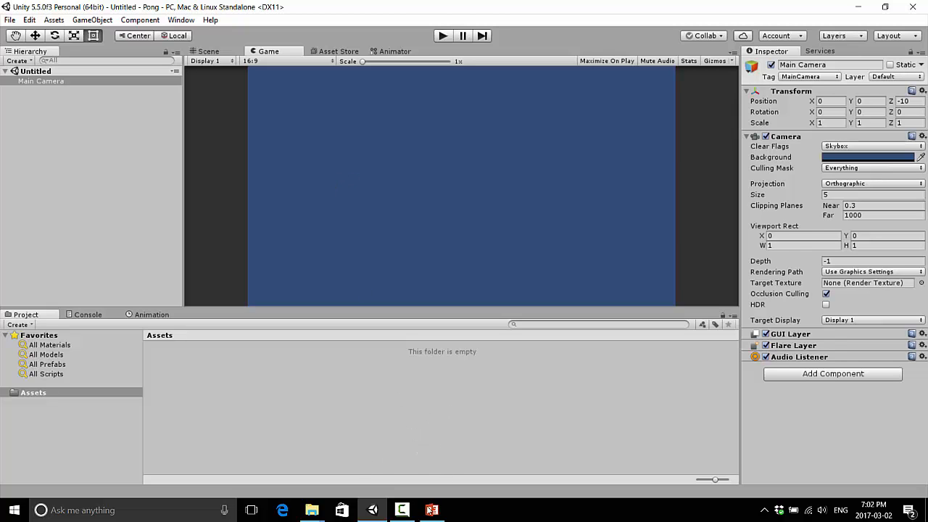
click(432, 510)
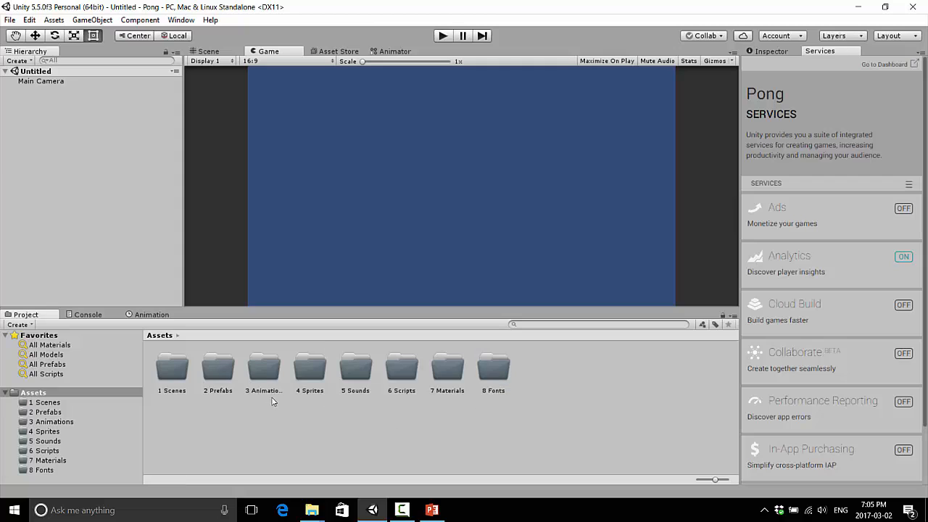
mouse_move(534, 390)
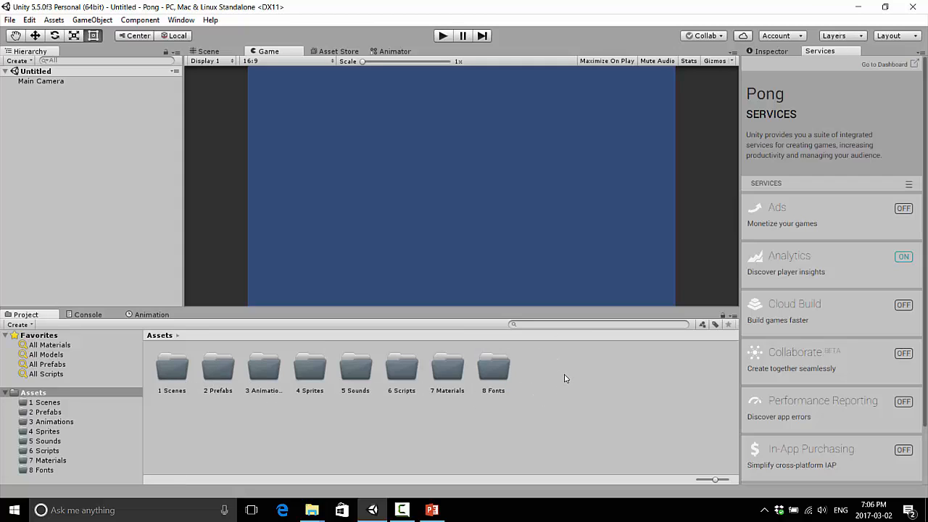
Step: Dismiss the Assets Create menu and switch the side panel back to the empty Inspector
right_click(566, 377)
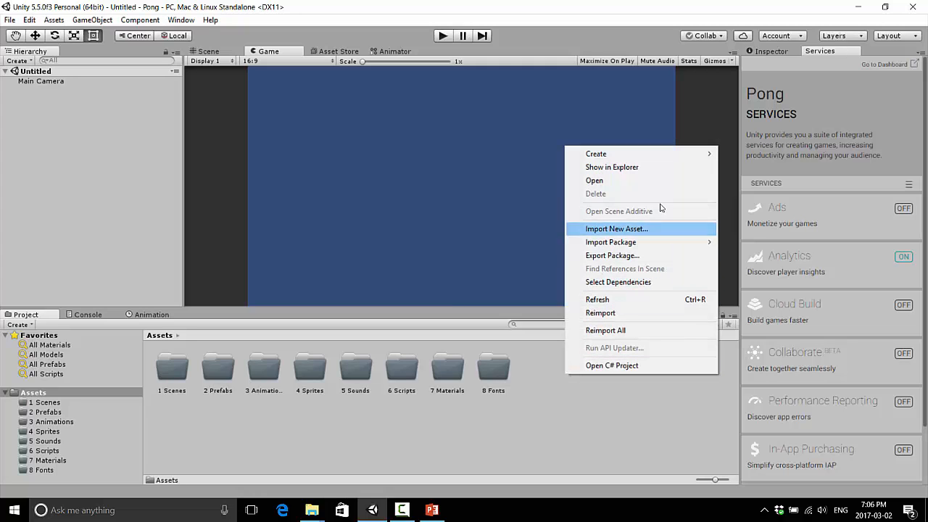
mouse_move(595, 154)
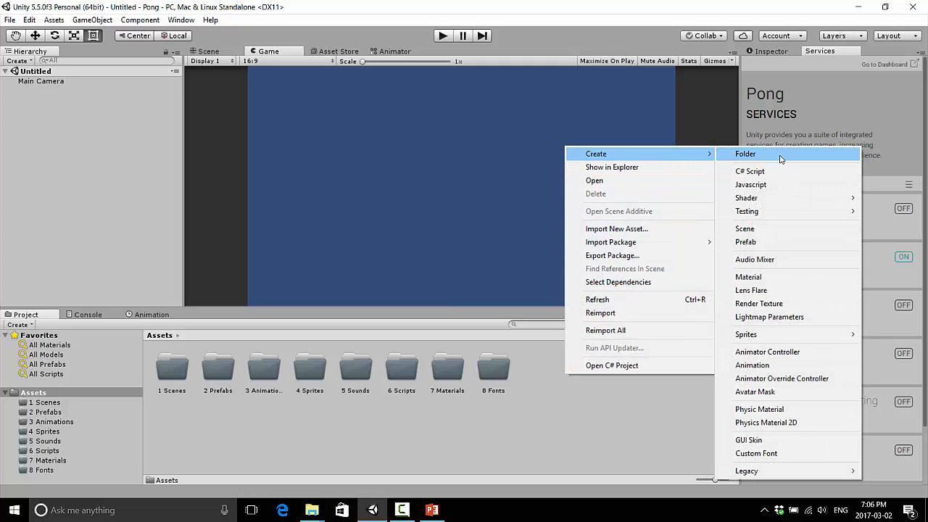
click(457, 343)
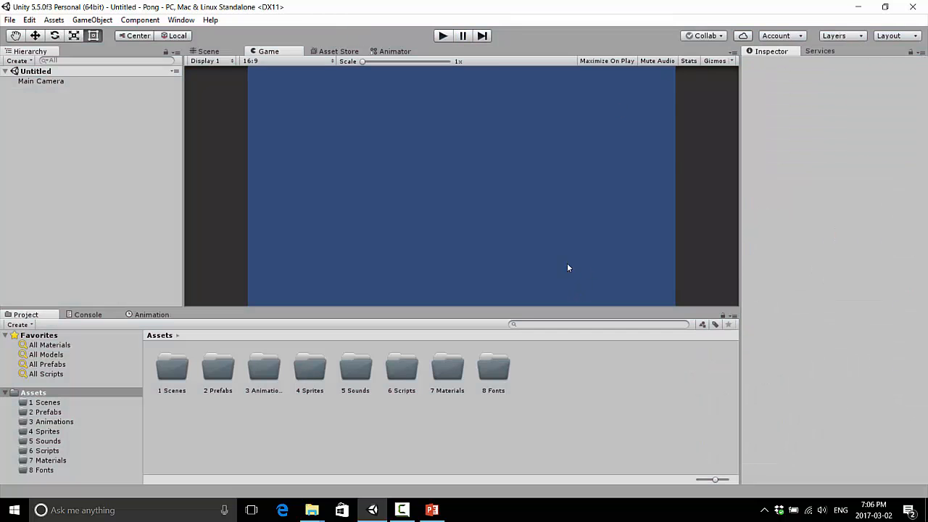
mouse_move(496, 303)
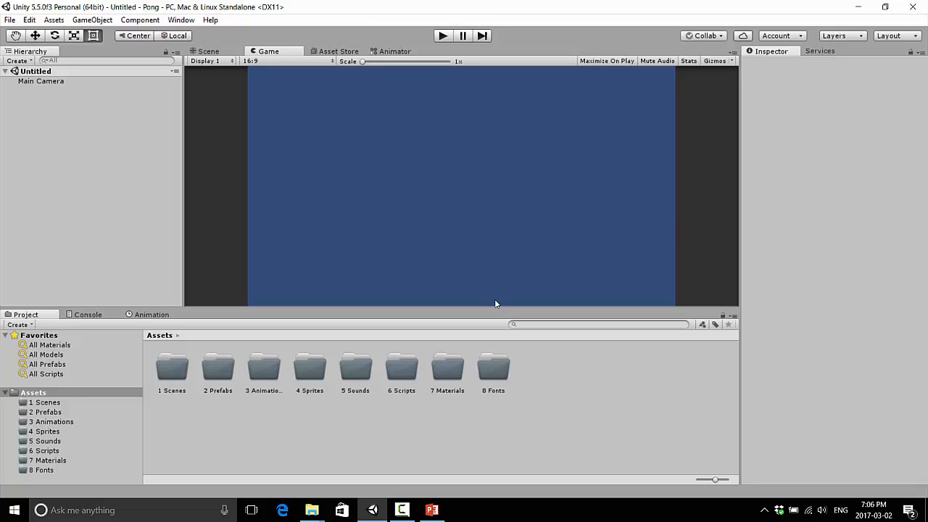